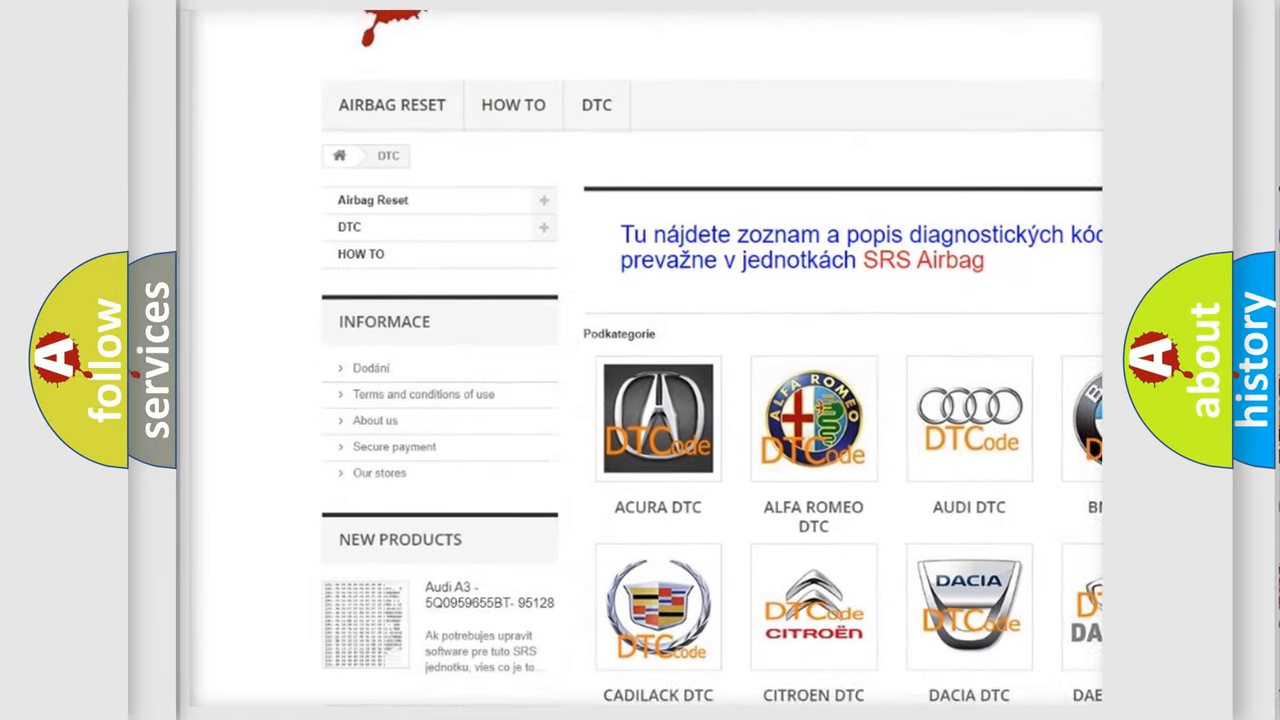
{"action": "scroll", "scroll_direction": "down", "scroll_amount": 3}
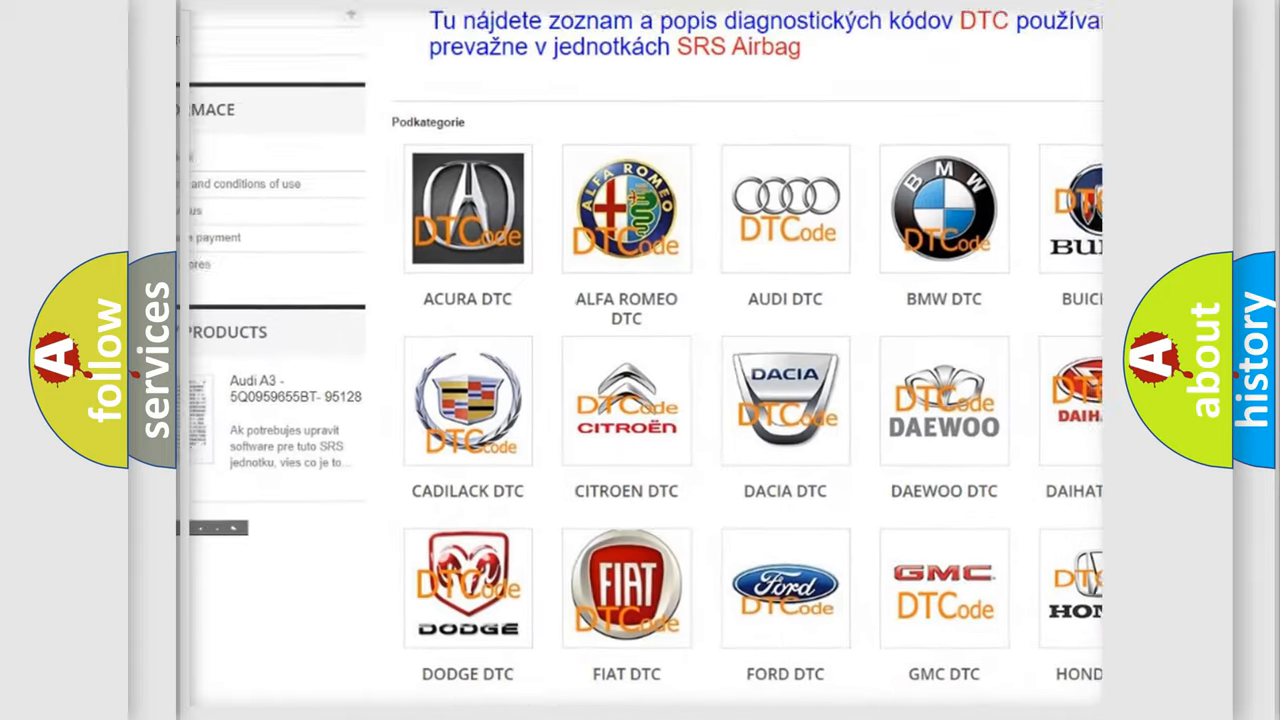
{"action": "scroll", "scroll_direction": "down", "scroll_amount": 3}
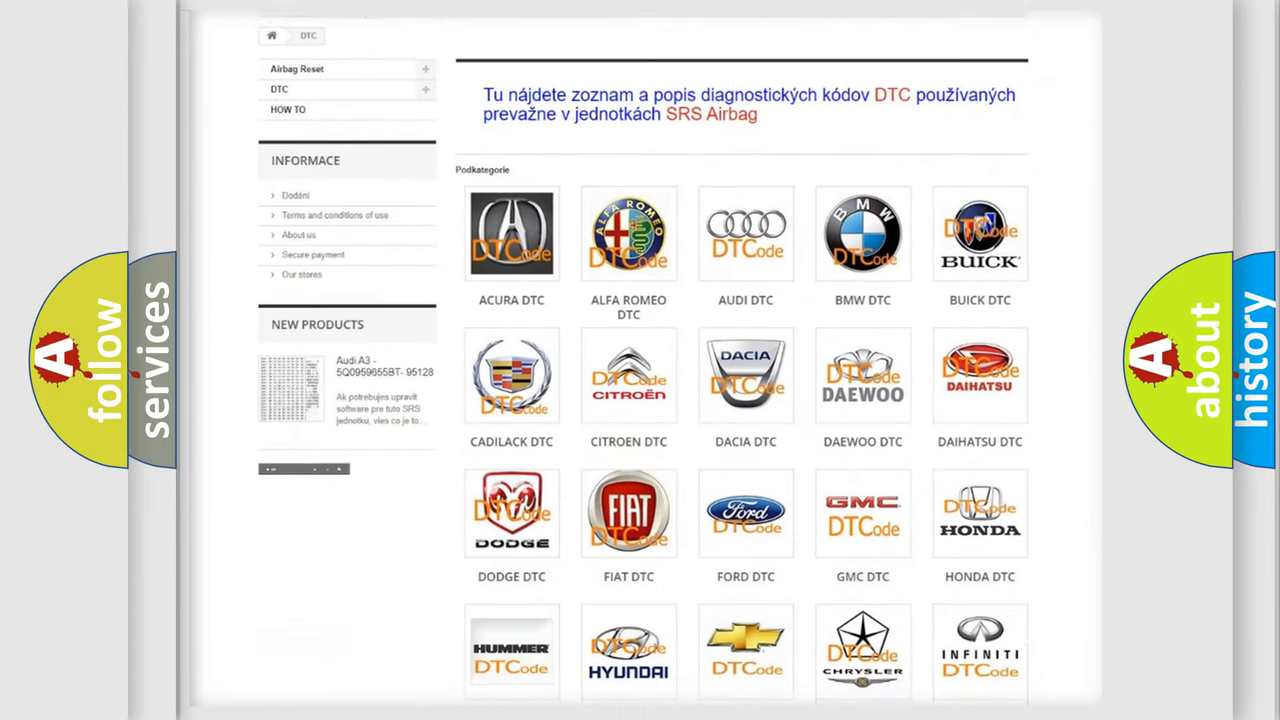
{"action": "scroll", "scroll_direction": "down", "scroll_amount": 3}
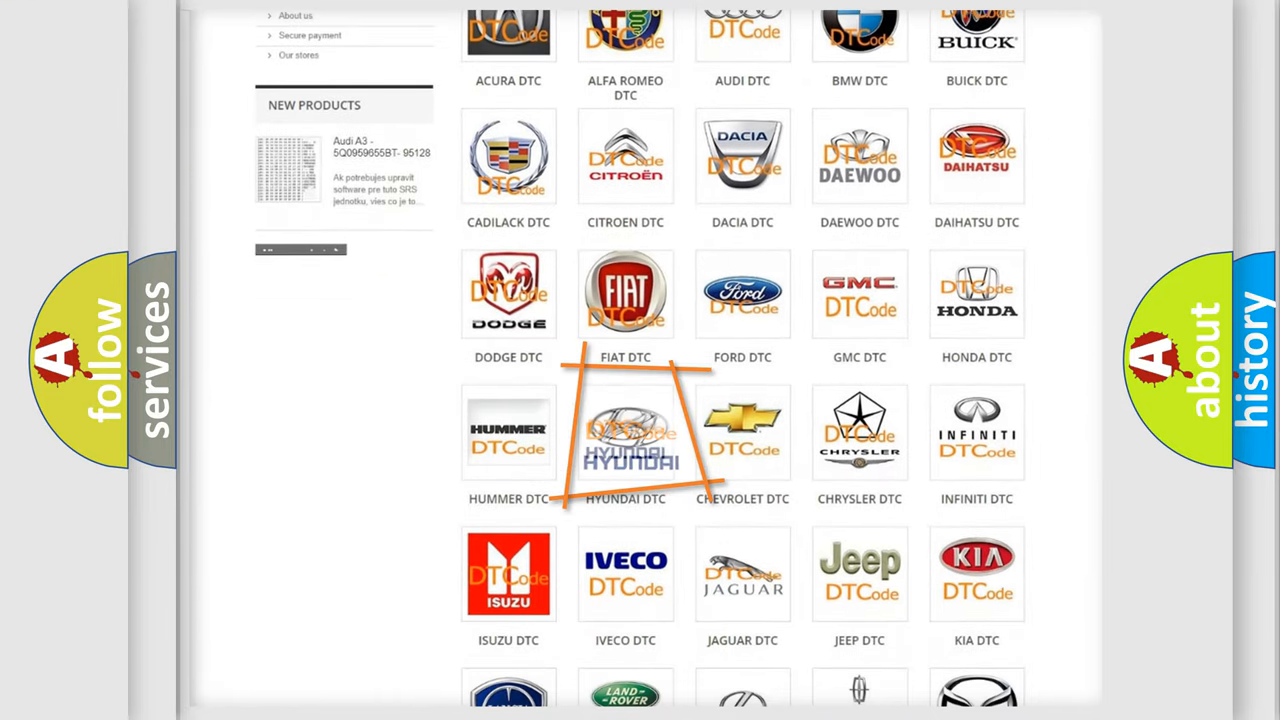